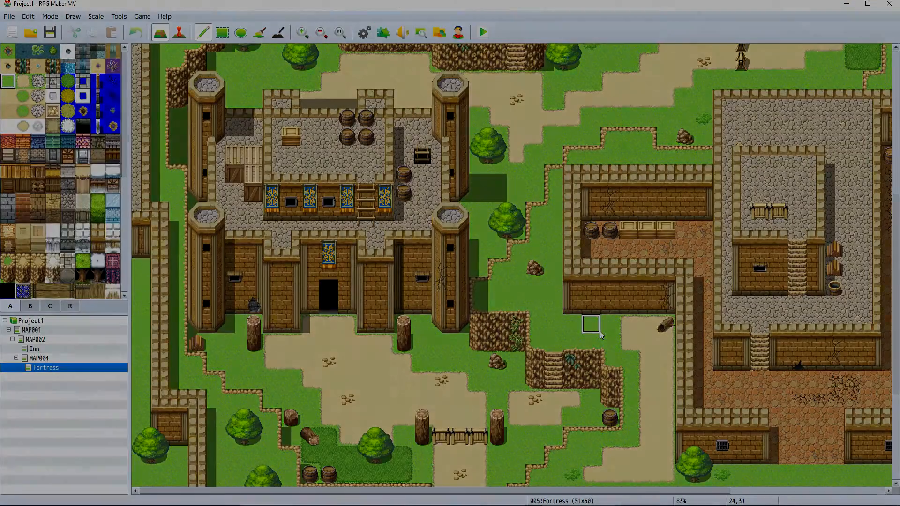
- Paint two small water ponds flanking the path below the fortress gate, then switch to Event mode
{"action": "left_click", "coordinate": [482, 32]}
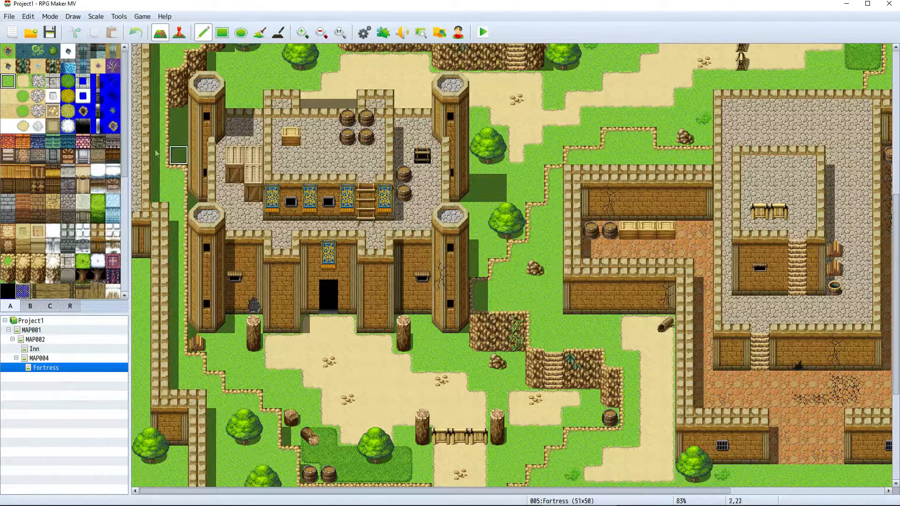
{"action": "mouse_move", "coordinate": [273, 343]}
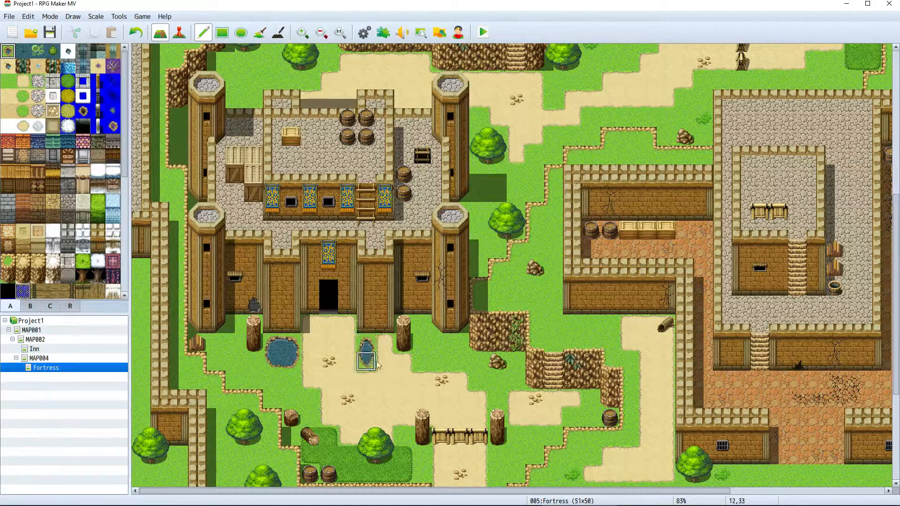
{"action": "left_click", "coordinate": [178, 32]}
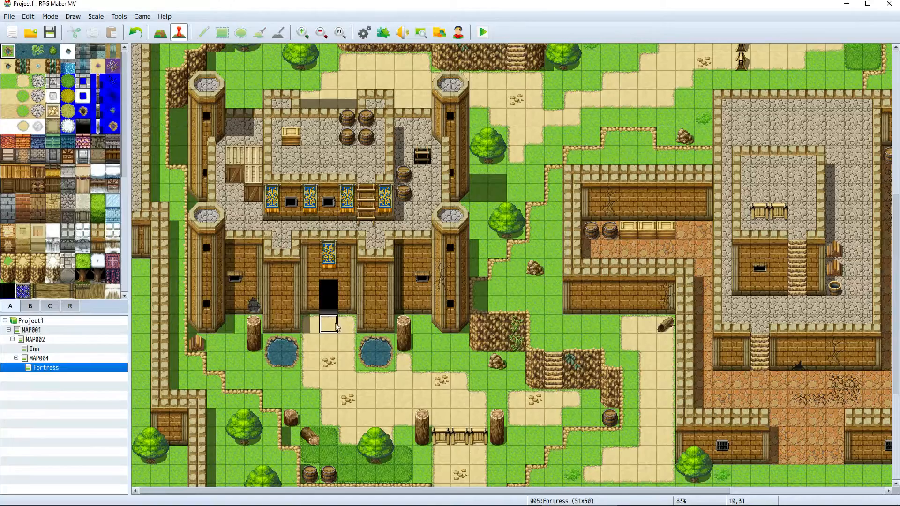
- Create a new event EV001 on the tile in front of the fortress gate
{"action": "double_click", "coordinate": [327, 324]}
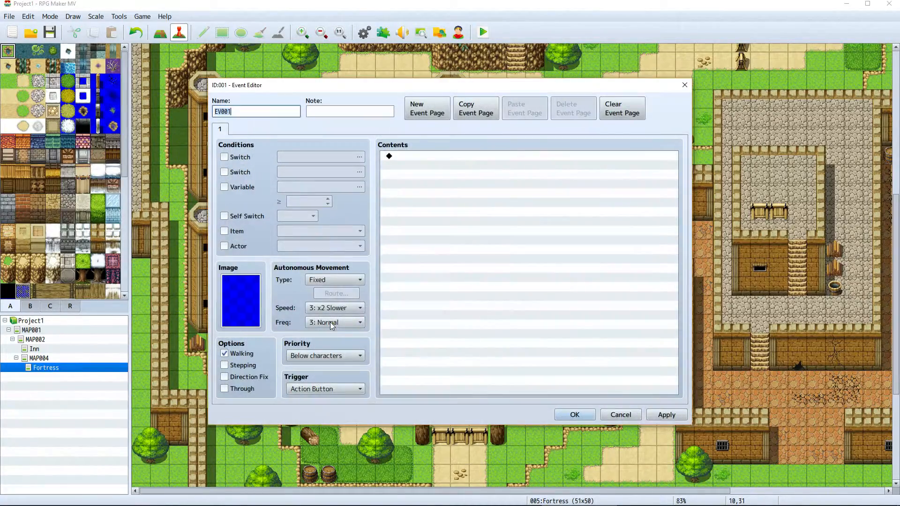
{"action": "mouse_move", "coordinate": [403, 330]}
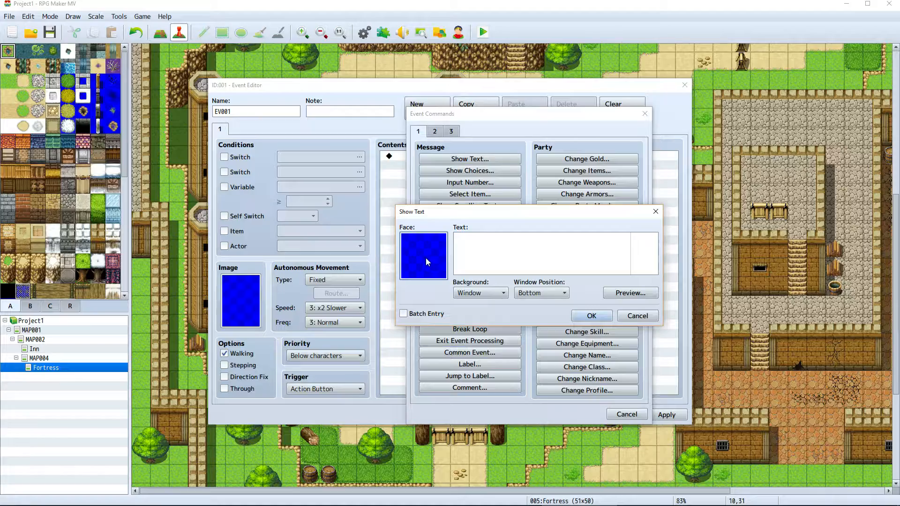
- Add a Show Text command with Actor1's first face saying 'Welcome to the village.'
{"action": "left_click", "coordinate": [423, 255]}
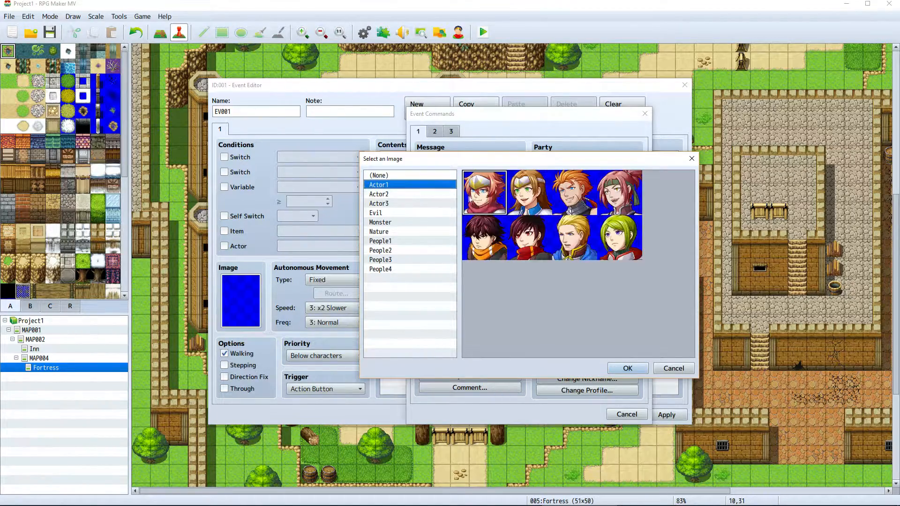
{"action": "left_click", "coordinate": [627, 368]}
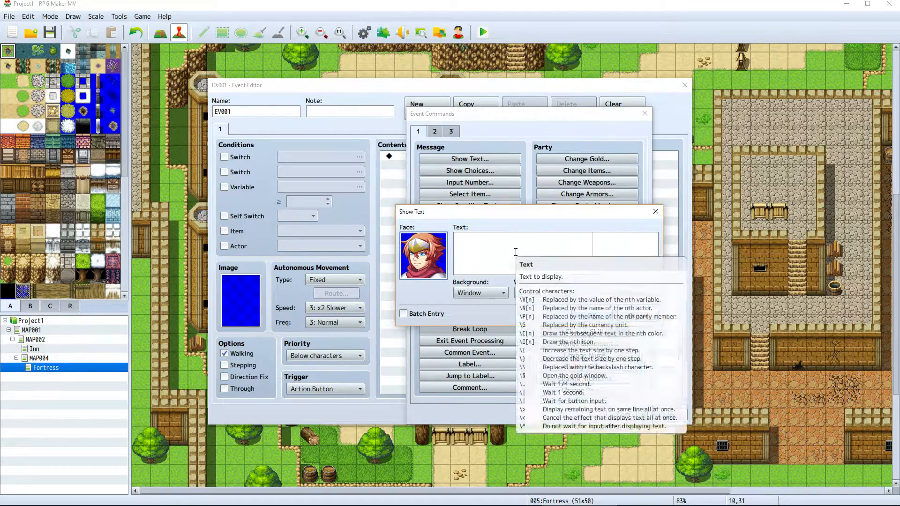
{"action": "left_click", "coordinate": [554, 252]}
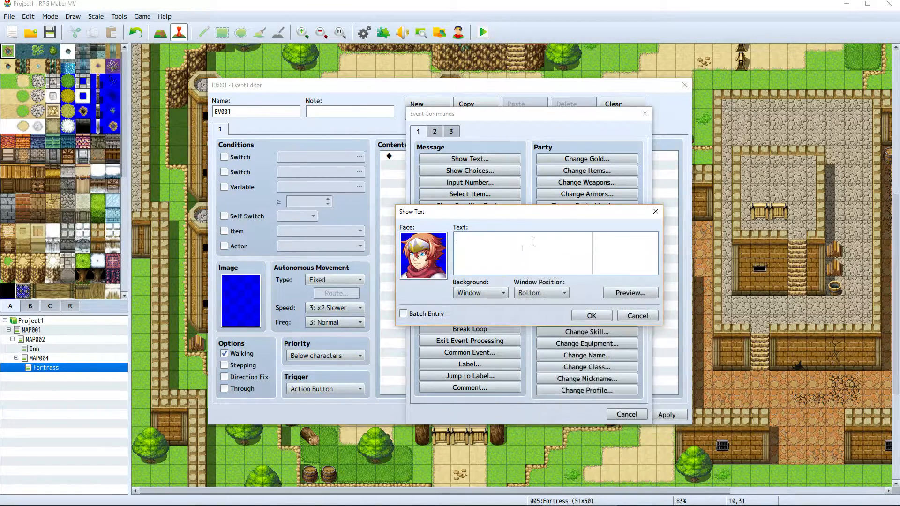
{"action": "type", "text": "Welcome to the vi"}
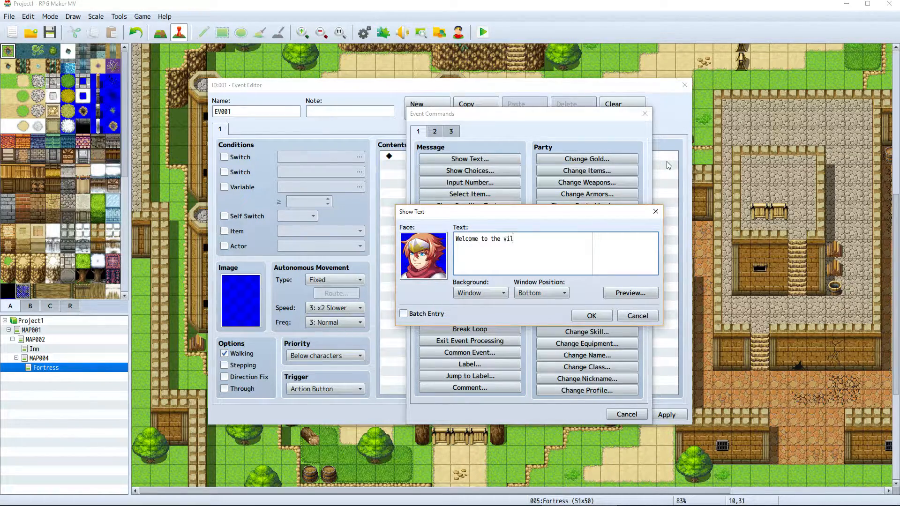
{"action": "type", "text": "lage."}
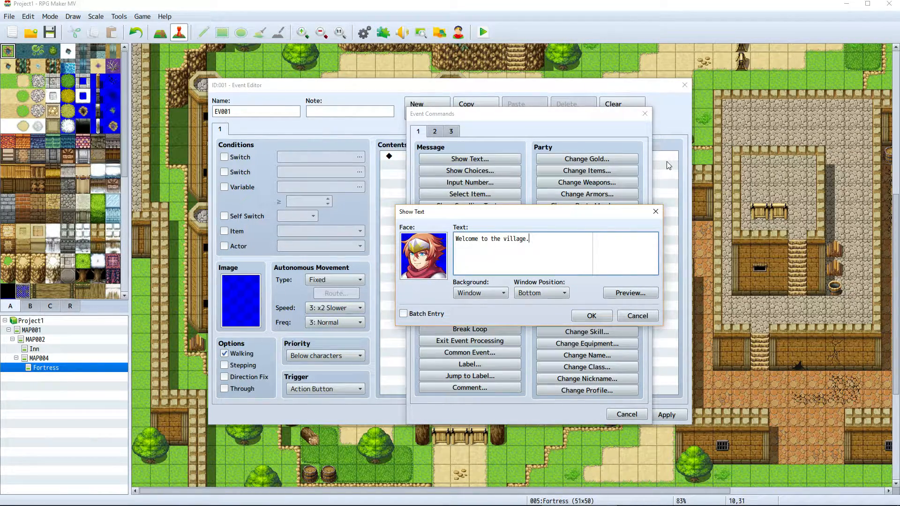
{"action": "left_click", "coordinate": [592, 316]}
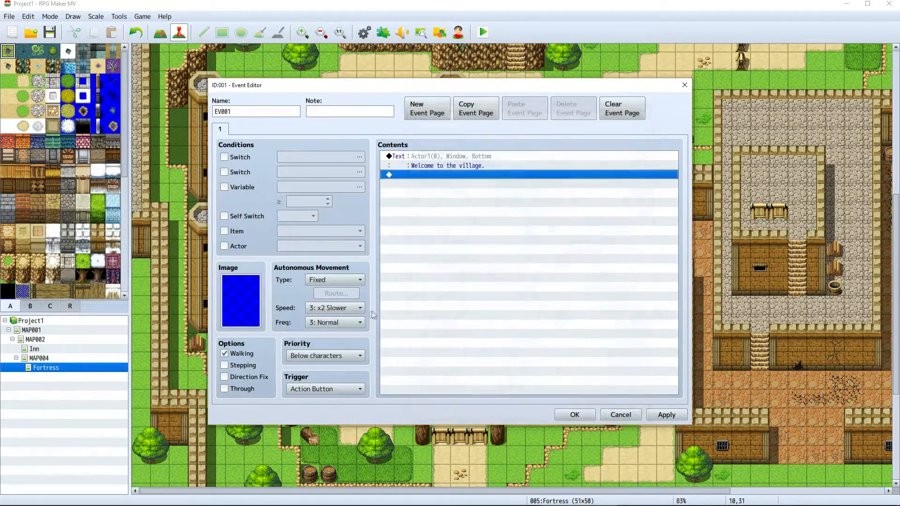
{"action": "left_click", "coordinate": [240, 300]}
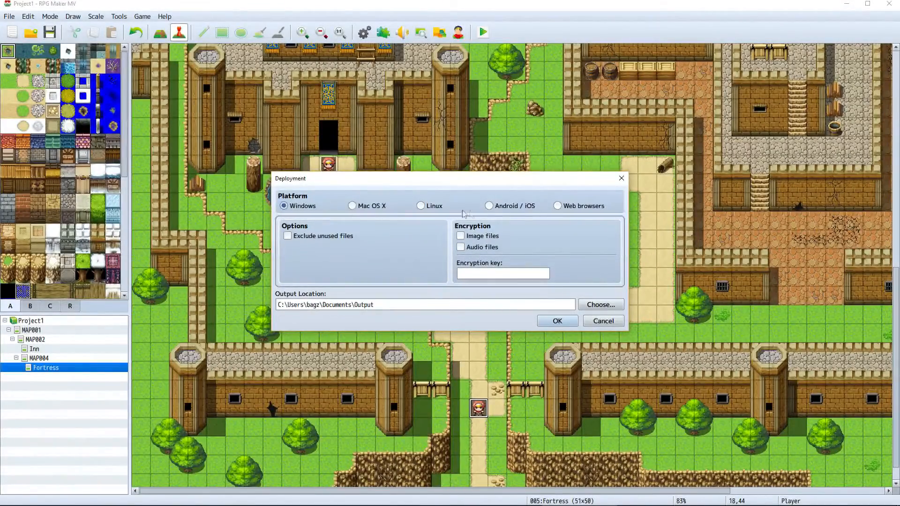
{"action": "mouse_move", "coordinate": [712, 311]}
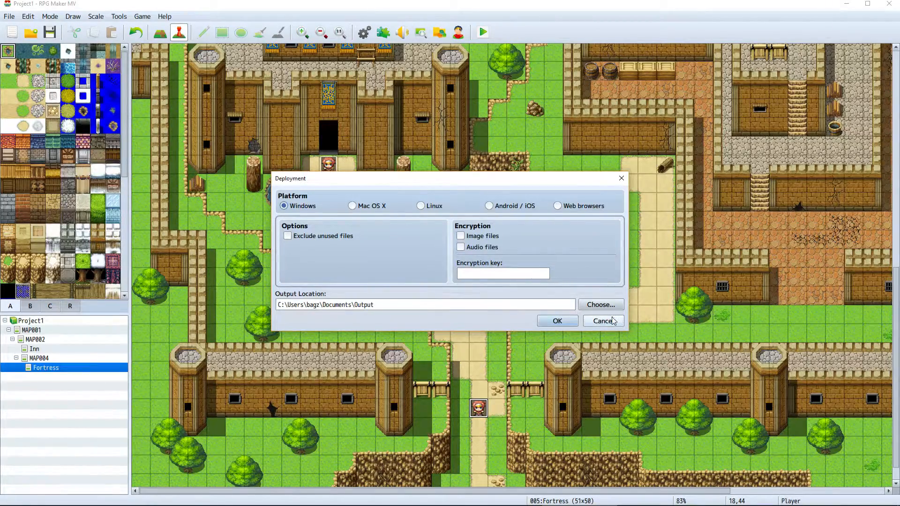
{"action": "left_click", "coordinate": [603, 321]}
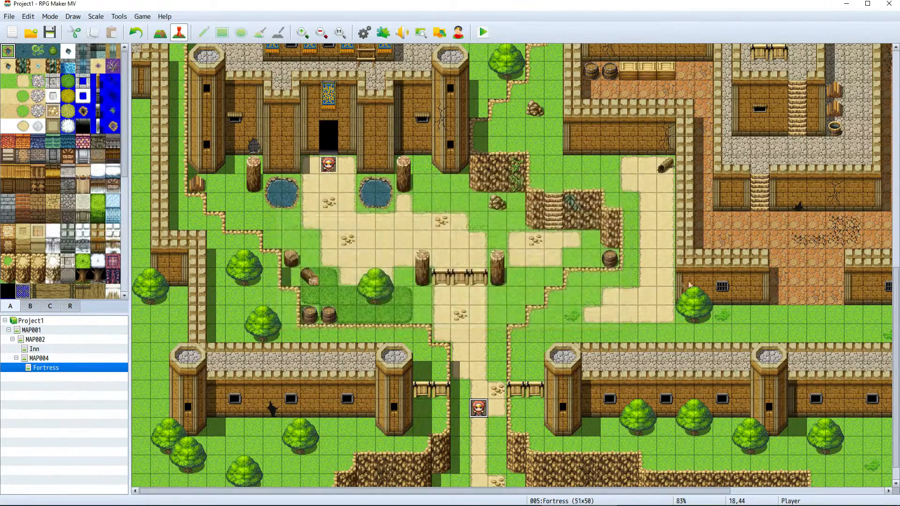